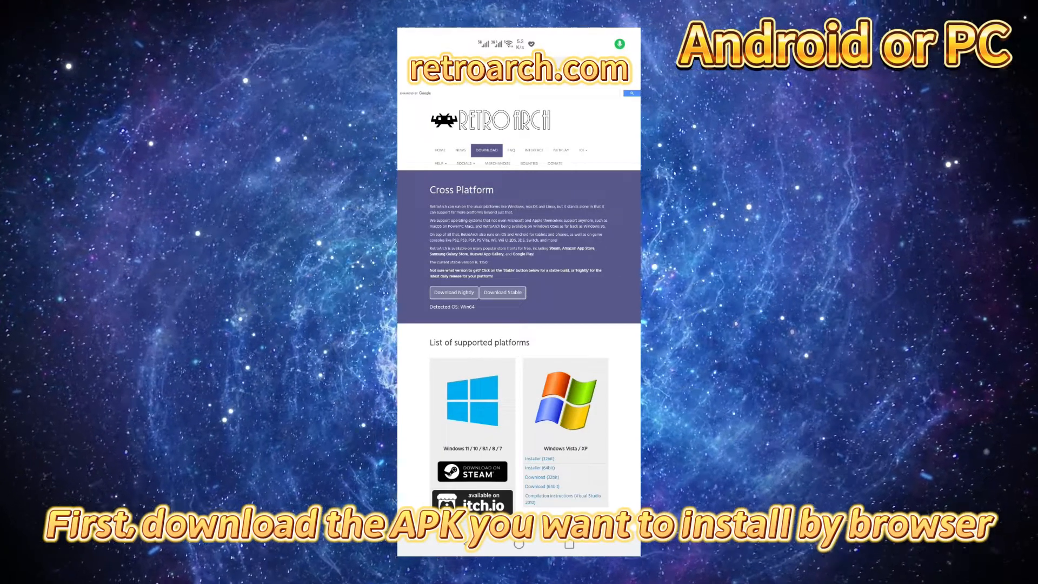
# Download the 32-bit Android RetroArch APK from retroarch.com's Android section and confirm it
pyautogui.scroll(-3)
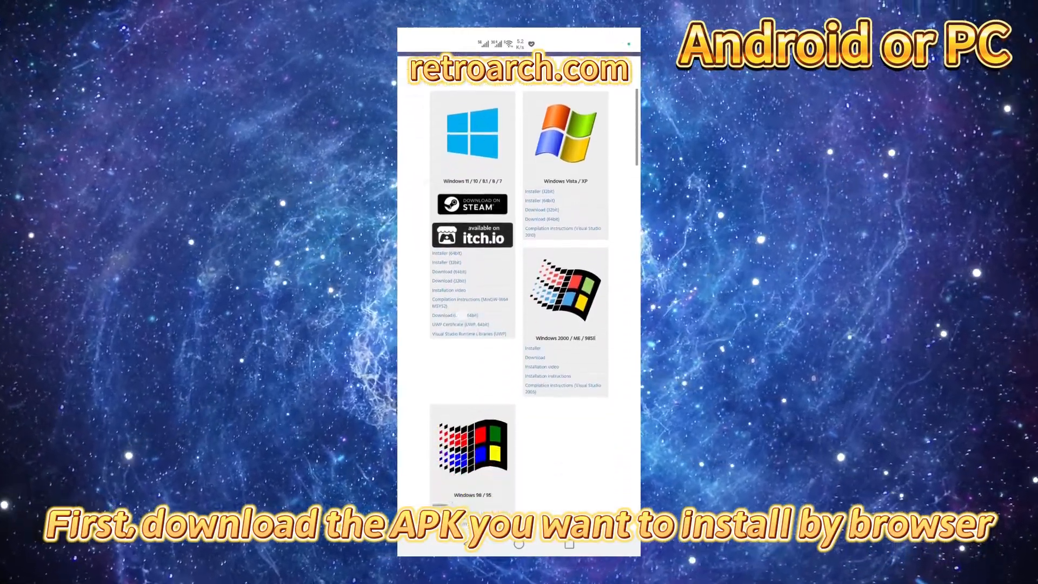
pyautogui.scroll(-3)
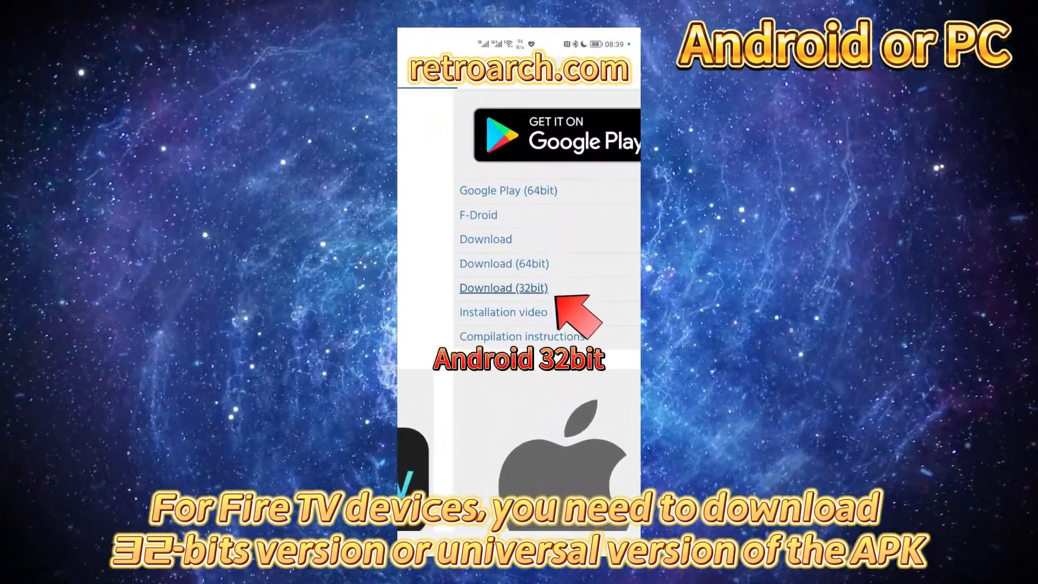
pyautogui.click(503, 288)
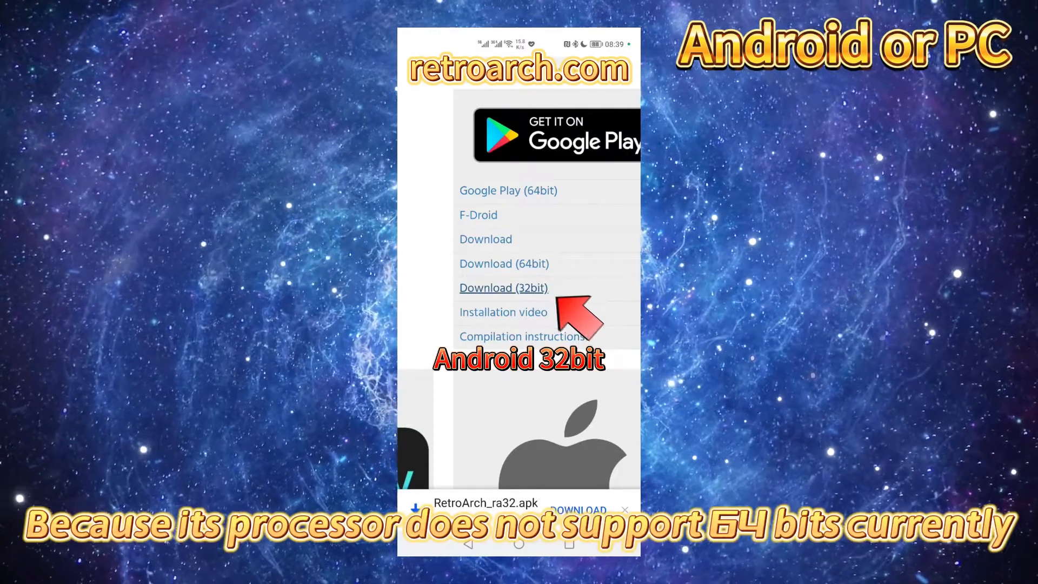
pyautogui.click(503, 288)
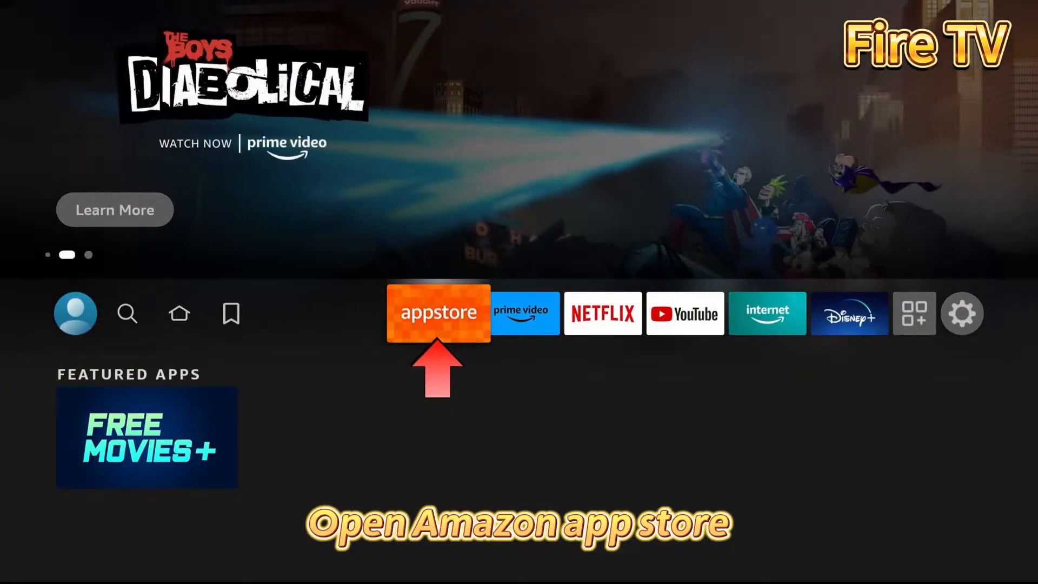
# Find S2X File Manager in the Amazon Appstore and install it on the Fire TV
pyautogui.click(438, 312)
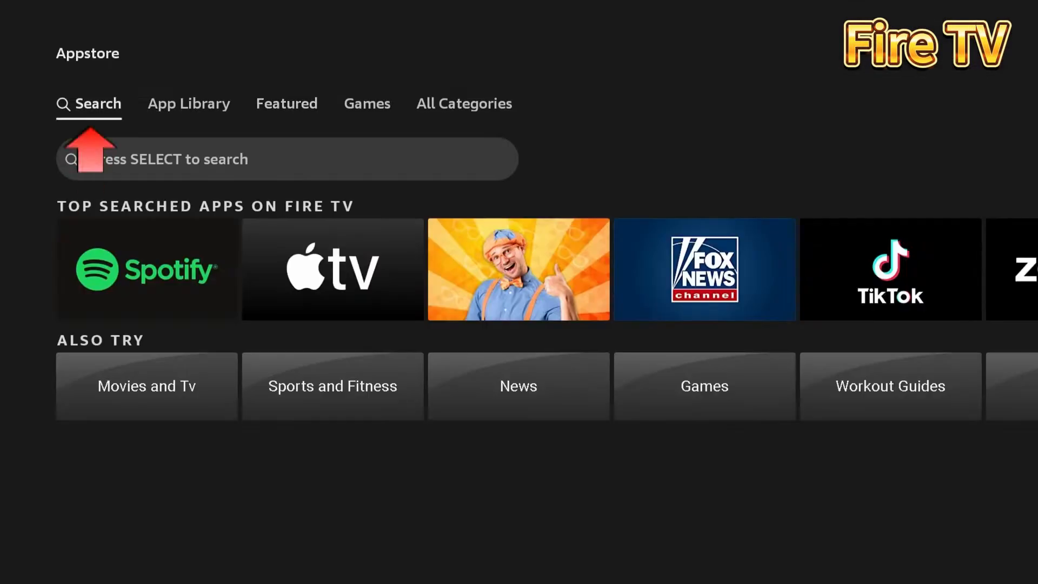
pyautogui.click(287, 159)
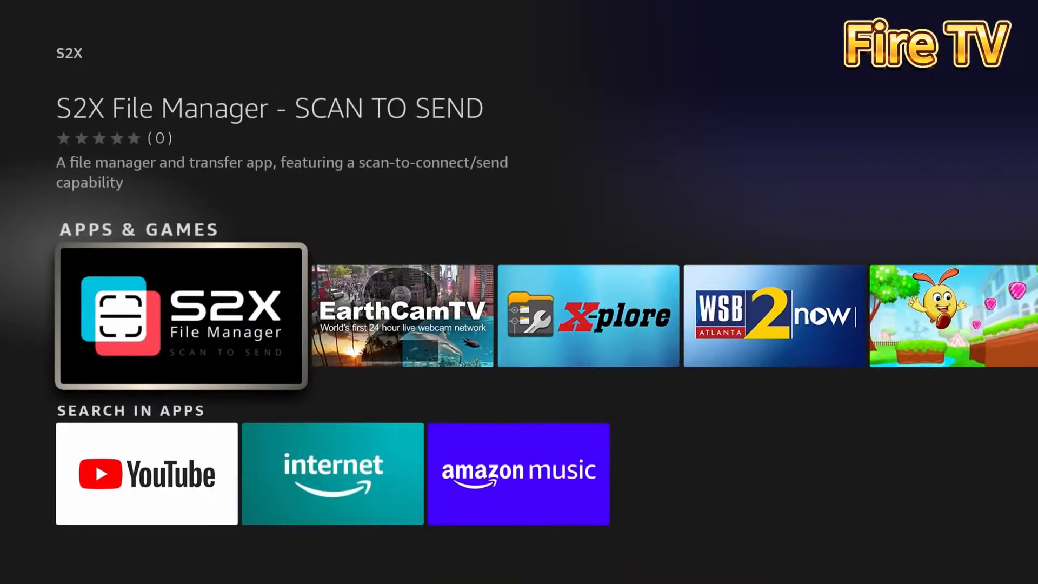
pyautogui.click(181, 317)
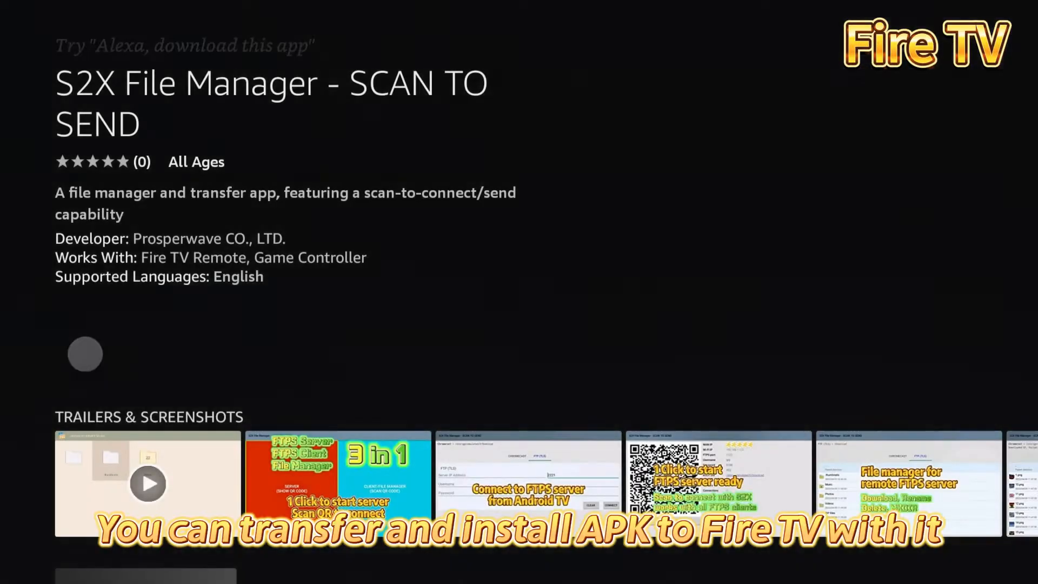
pyautogui.click(84, 353)
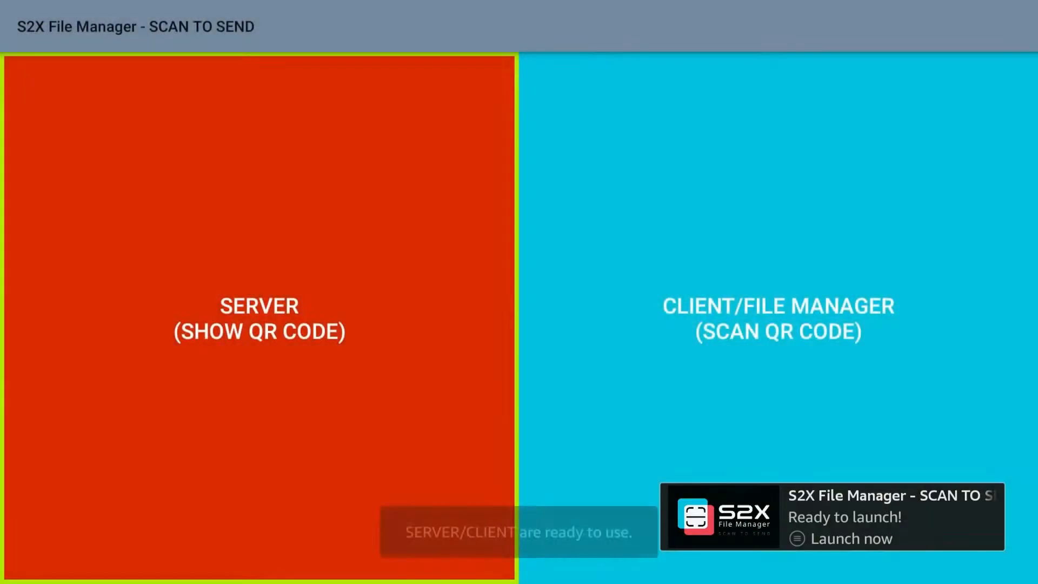
# Run S2X as a server showing the QR code and start the transfer server
pyautogui.click(258, 318)
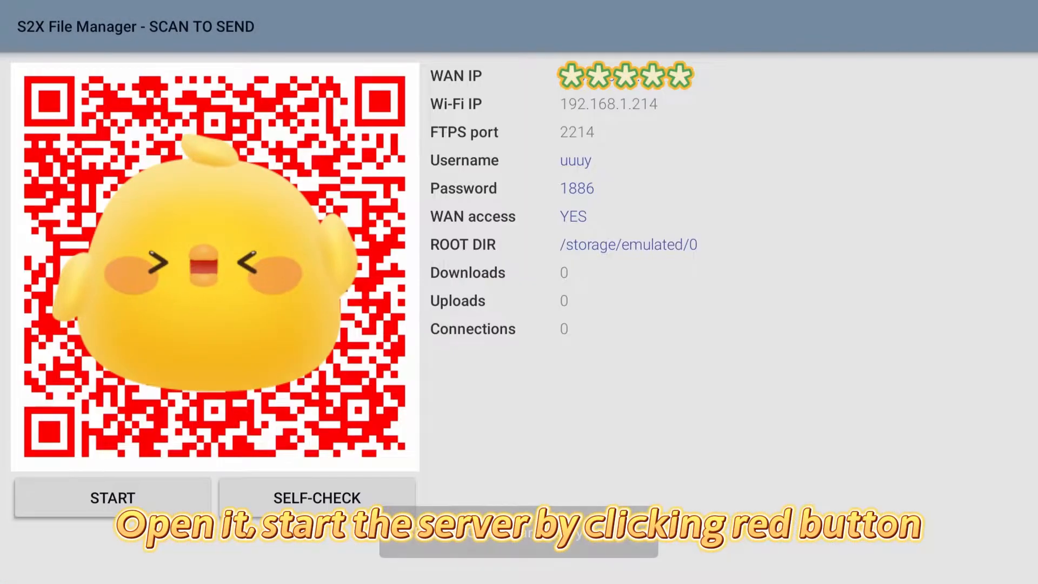
pyautogui.click(112, 498)
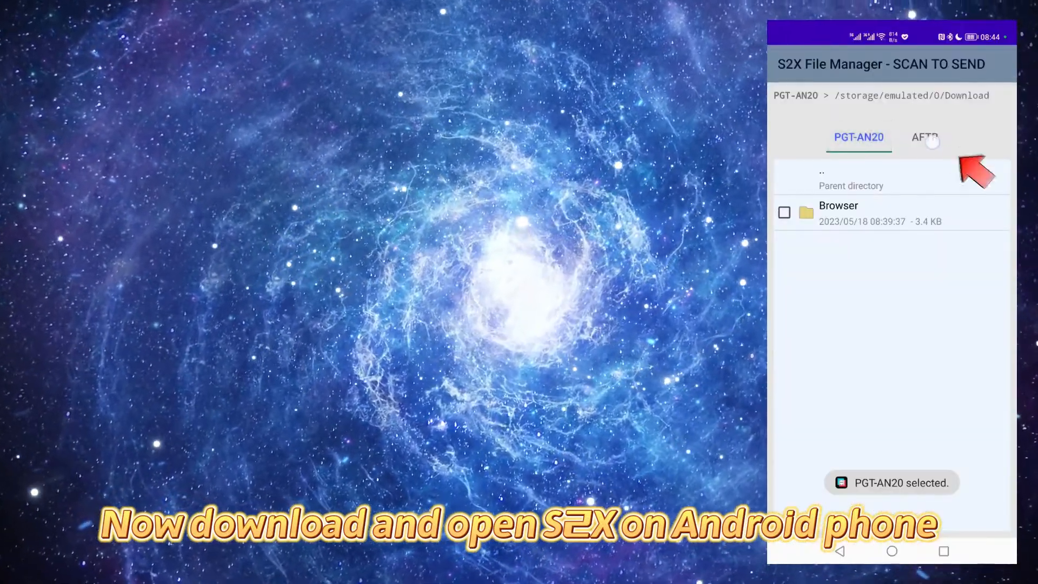
# Upload the LaunchBox and RetroArch APKs from the phone's Browser folder to the Fire TV Download folder
pyautogui.click(925, 138)
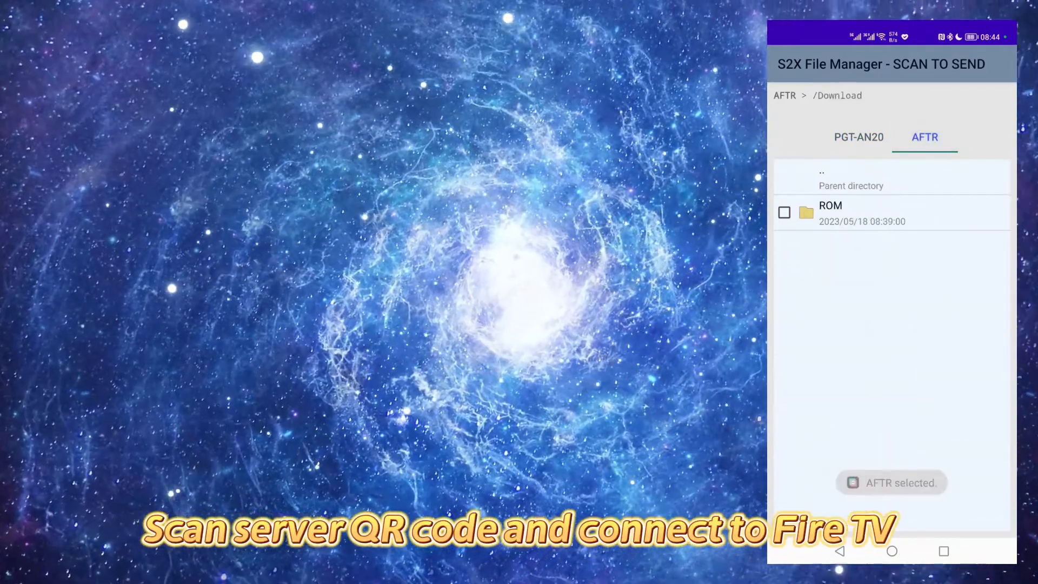
pyautogui.click(859, 138)
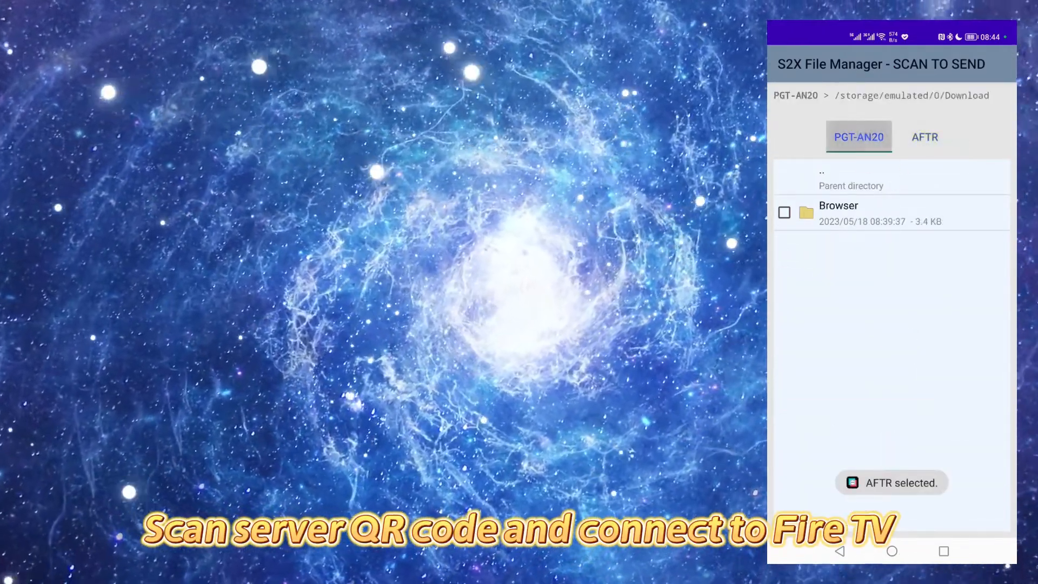
pyautogui.click(838, 212)
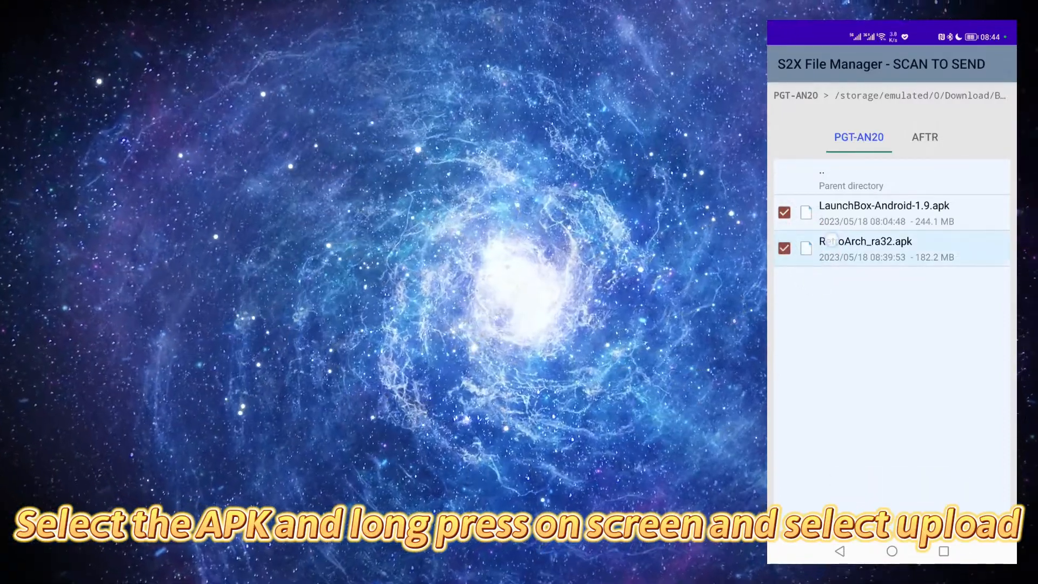
pyautogui.click(887, 232)
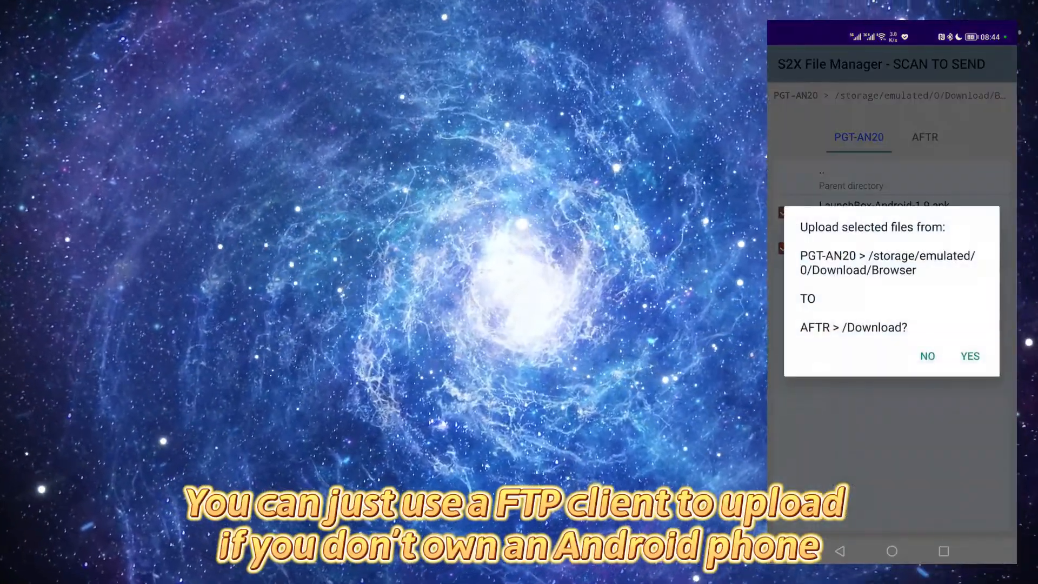
pyautogui.click(969, 356)
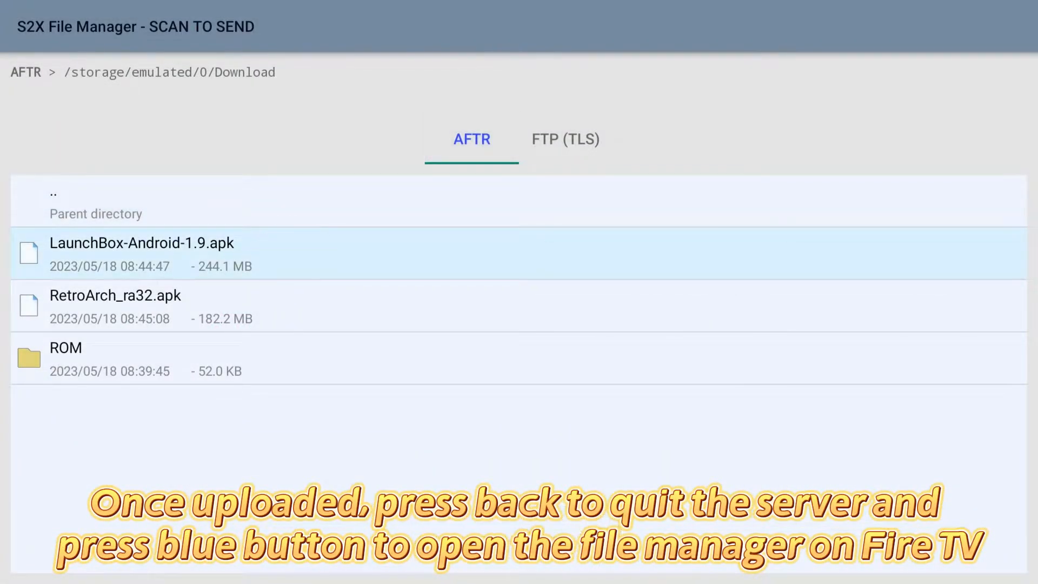
# Open LaunchBox-Android-1.9.apk from /storage/emulated/0/Download on the Fire TV
pyautogui.click(142, 253)
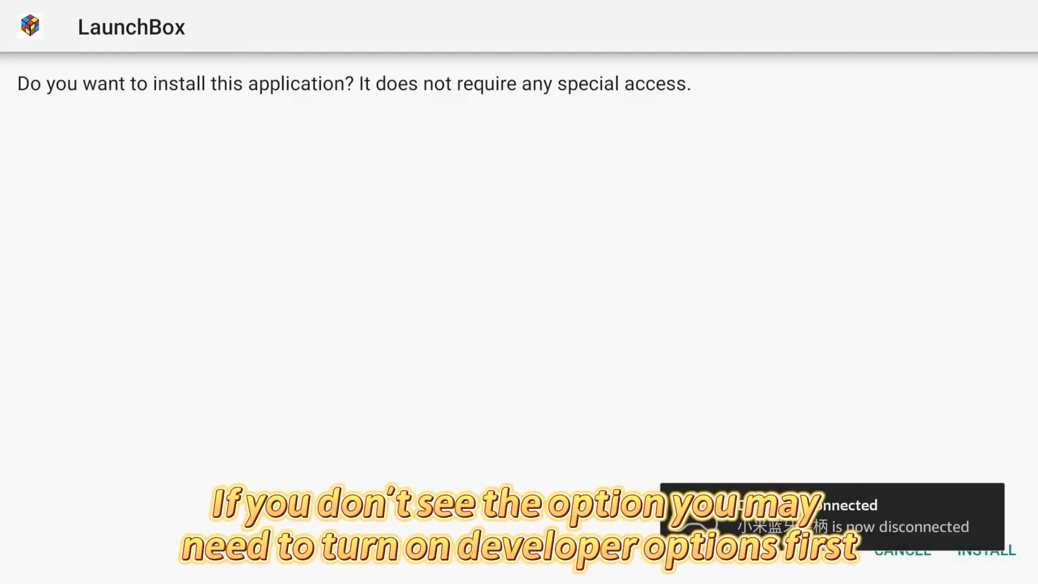
# Confirm INSTALL on the LaunchBox package installer prompt
pyautogui.click(986, 551)
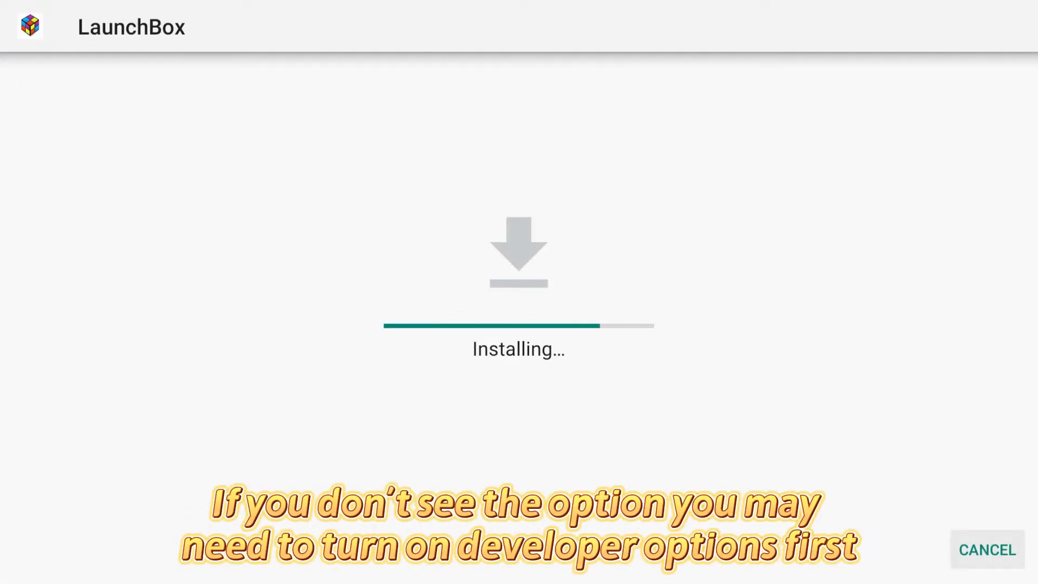